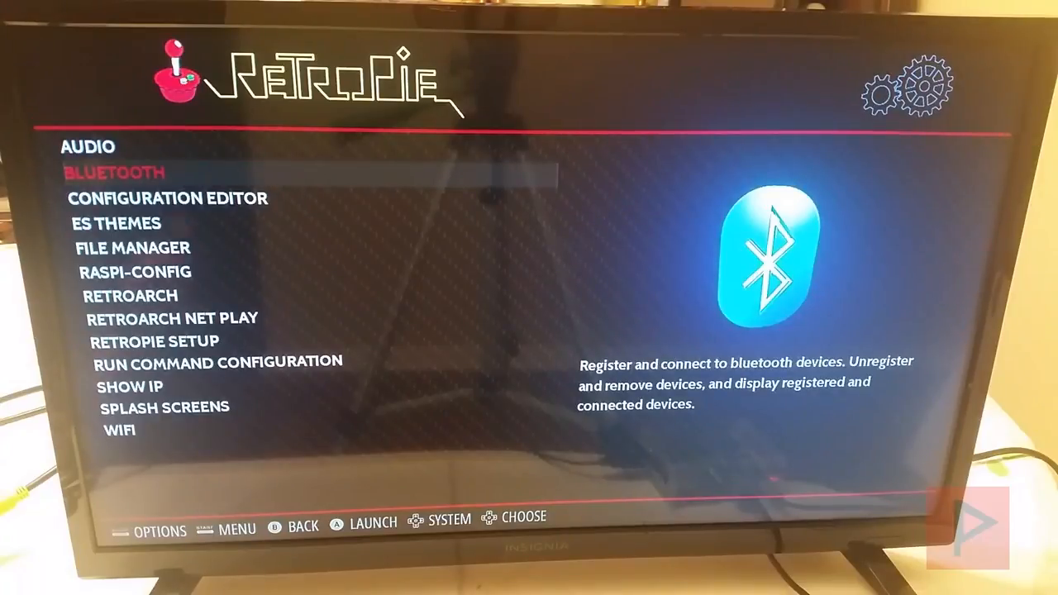
Browse the RetroPie configuration options, dismissing the WiFi password prompt along the way.
{"action": "key", "text": "Up"}
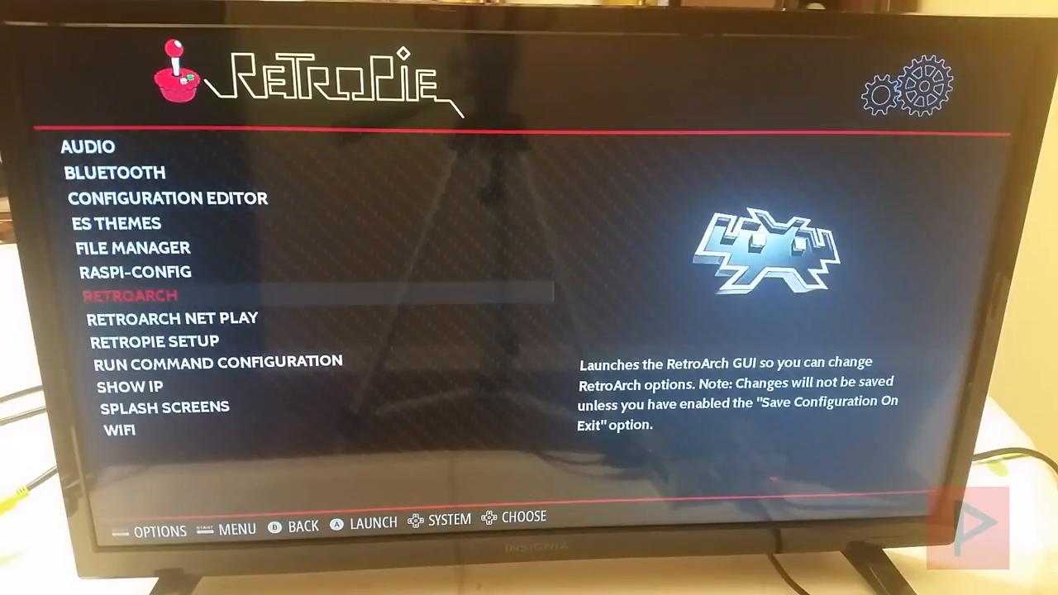
{"action": "key", "text": "down"}
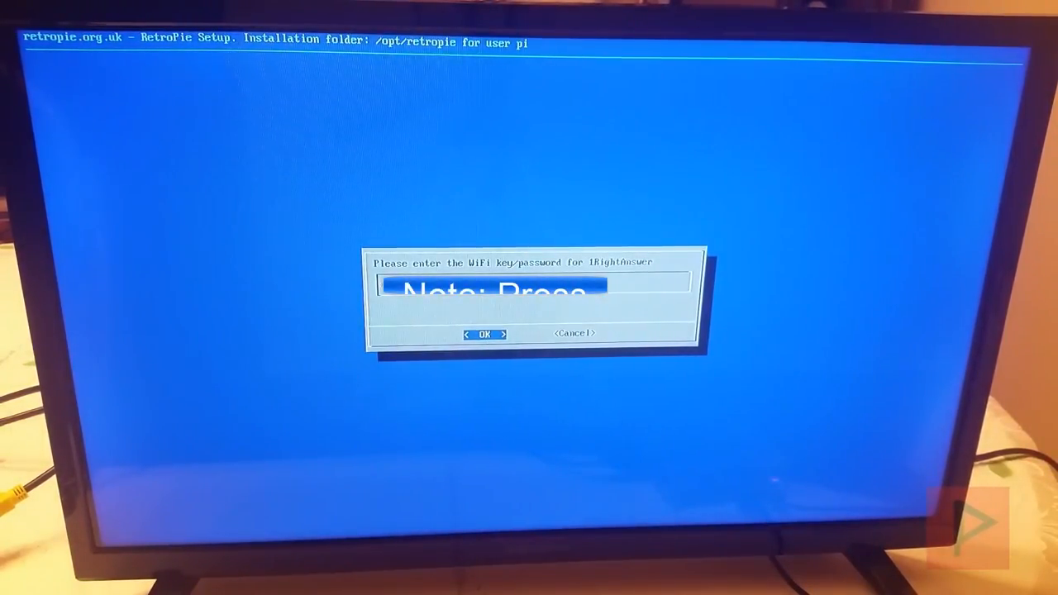
{"action": "left_click", "coordinate": [485, 334]}
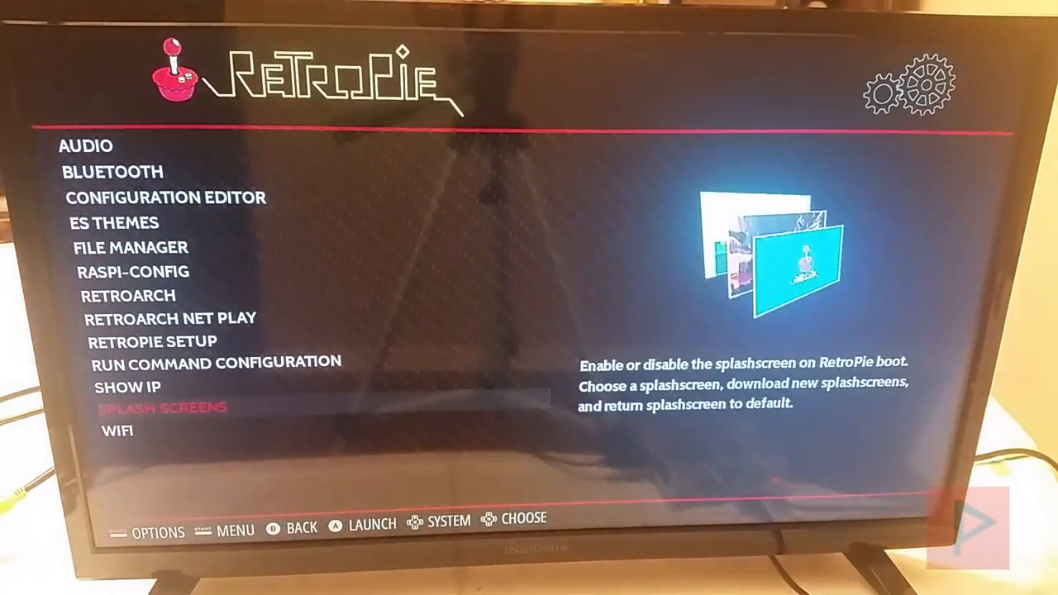
{"action": "key", "text": "up"}
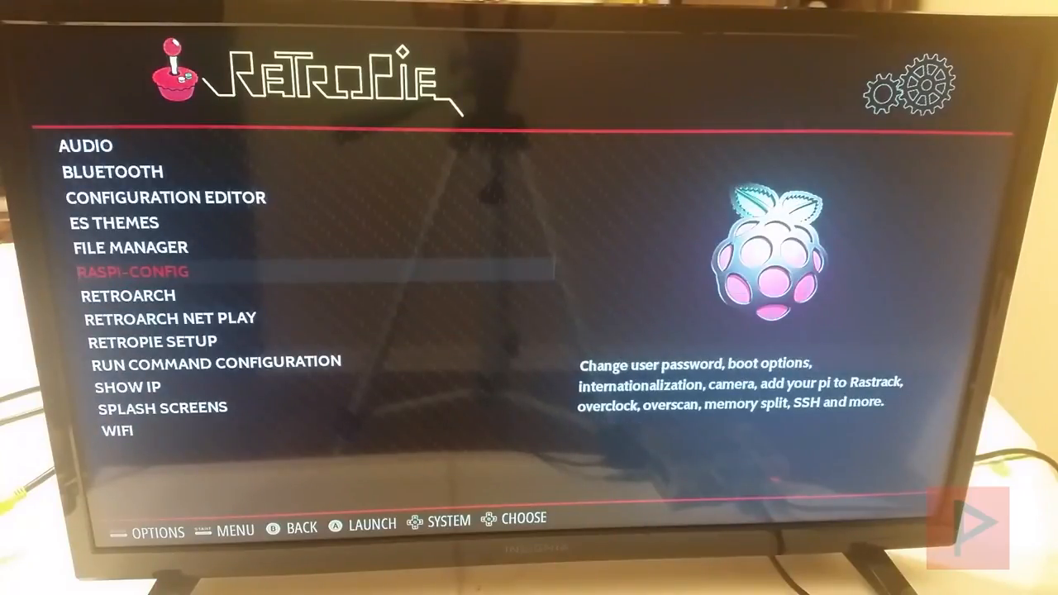
Enter the RetroArch tool's Advanced Configuration and choose the shared all/retroarch.cfg.
{"action": "key", "text": "Up"}
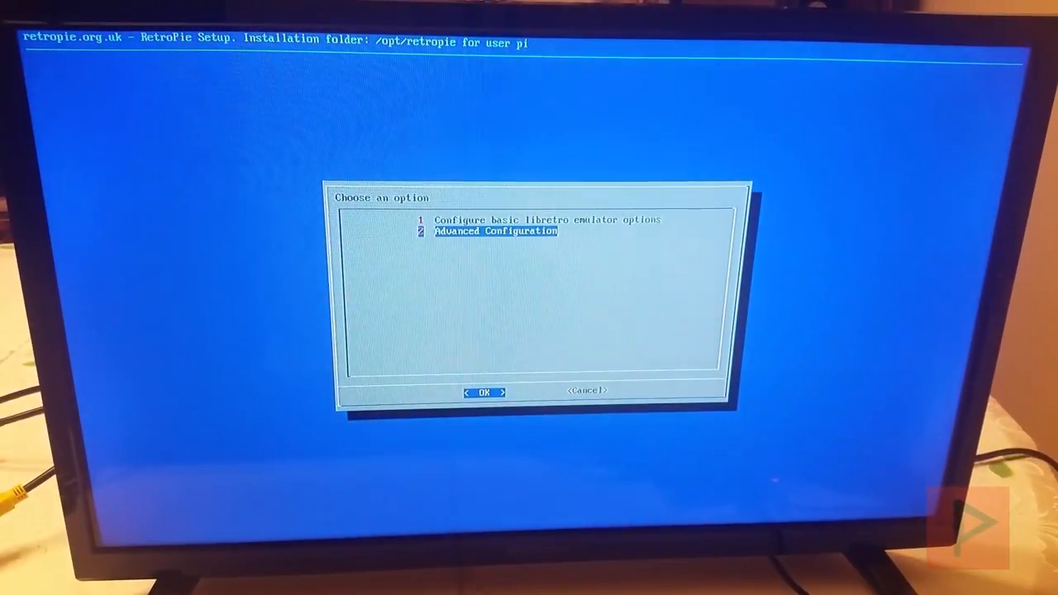
{"action": "left_click", "coordinate": [482, 392]}
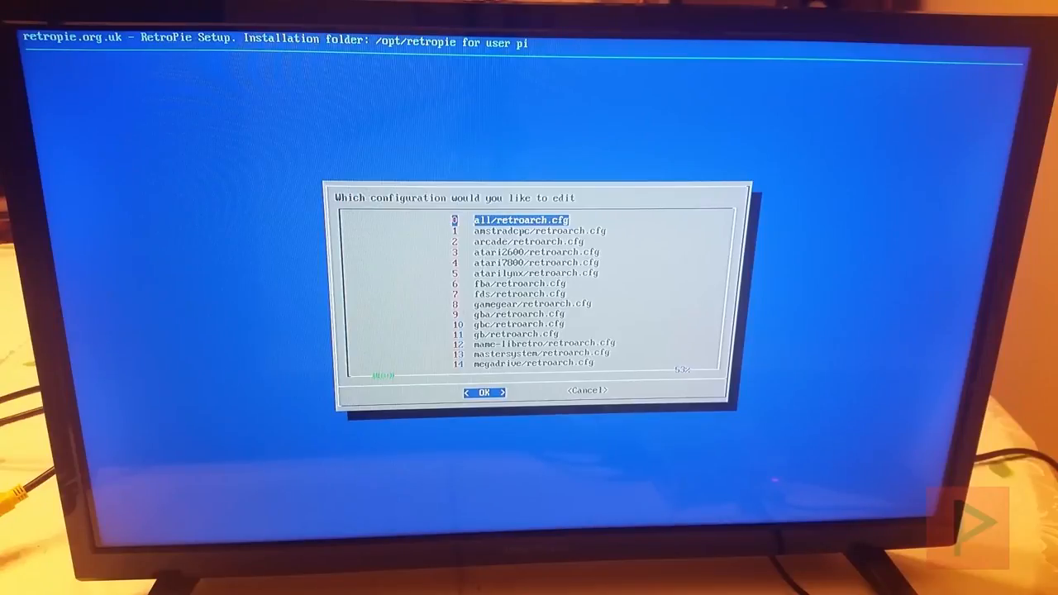
{"action": "left_click", "coordinate": [483, 392]}
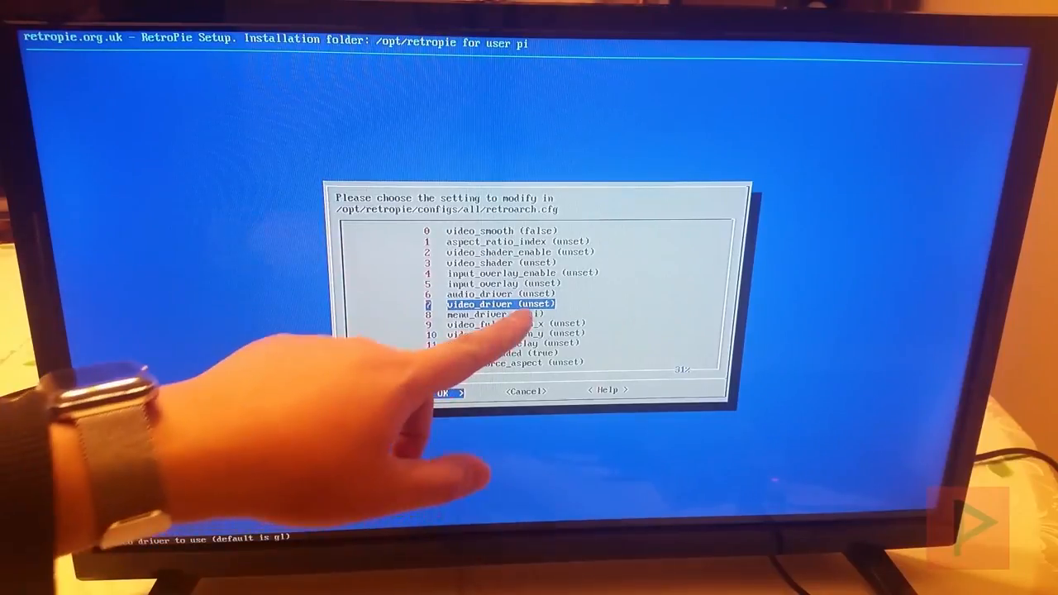
Set video_driver to dispmanx and confirm, then reopen it and cancel without changes.
{"action": "left_click", "coordinate": [447, 392]}
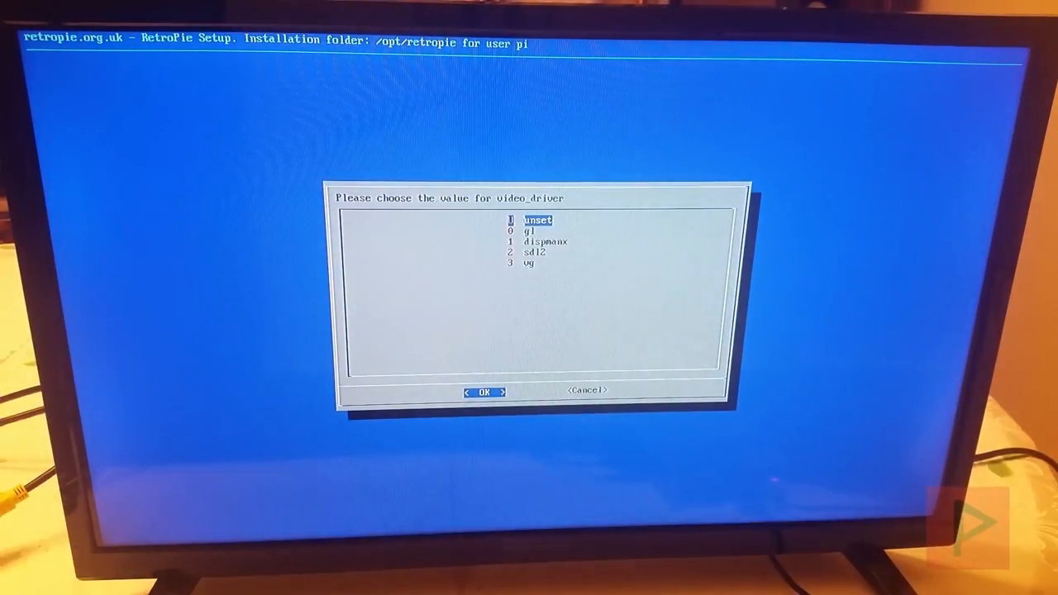
{"action": "key", "text": "down"}
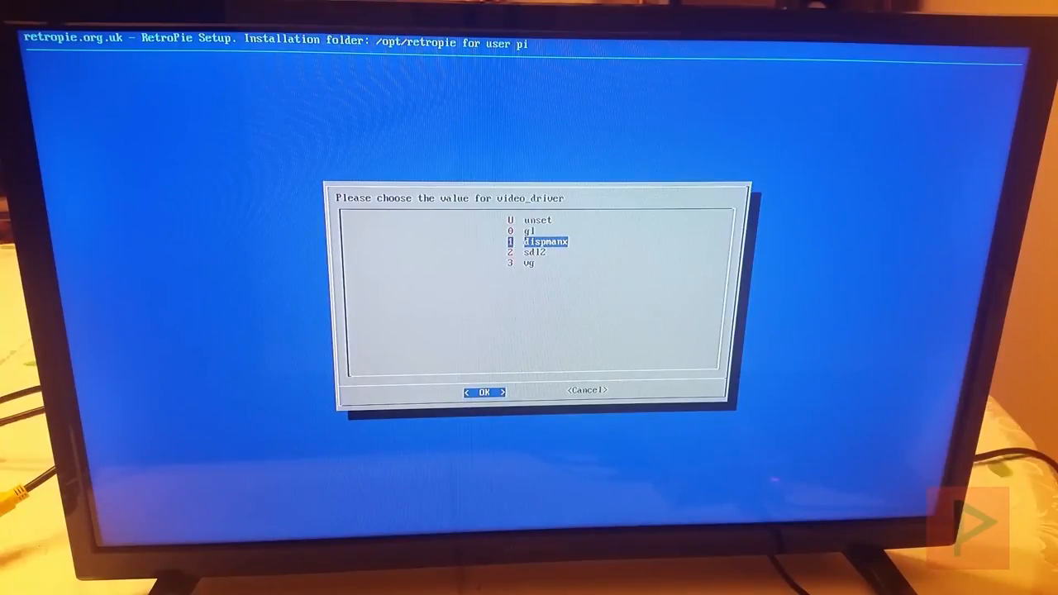
{"action": "left_click", "coordinate": [484, 391]}
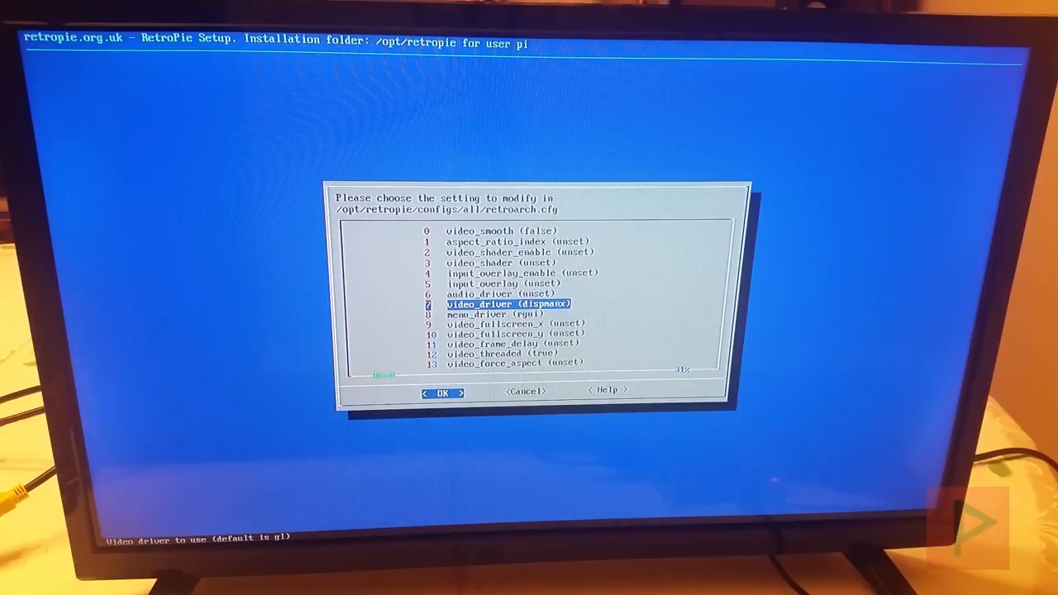
{"action": "left_click", "coordinate": [443, 392]}
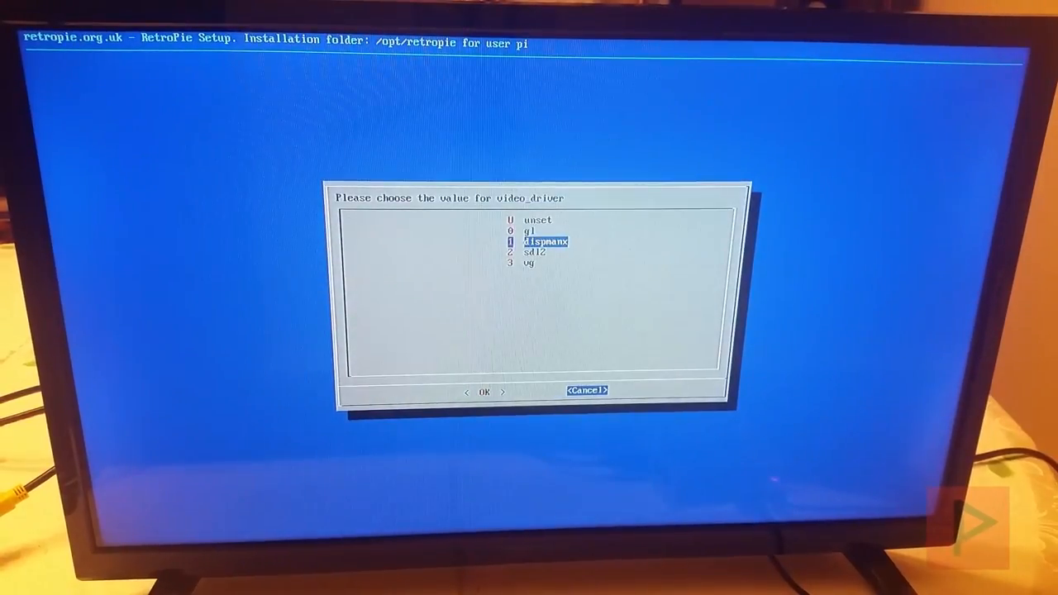
{"action": "left_click", "coordinate": [482, 390]}
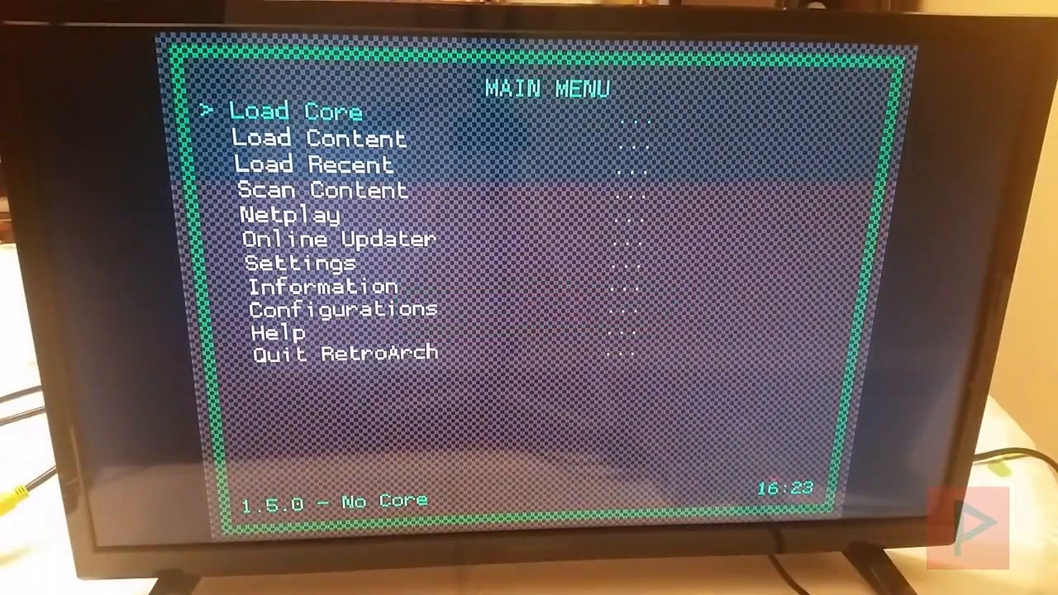
Go from the RetroArch Main Menu into Settings to reach the Input page.
{"action": "key", "text": "down"}
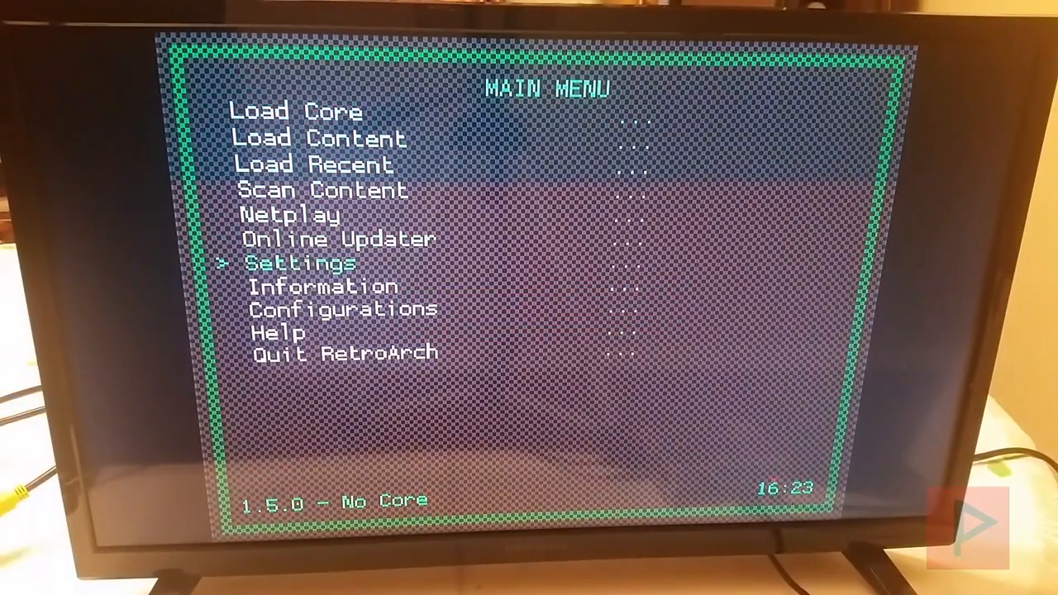
{"action": "key", "text": "Return"}
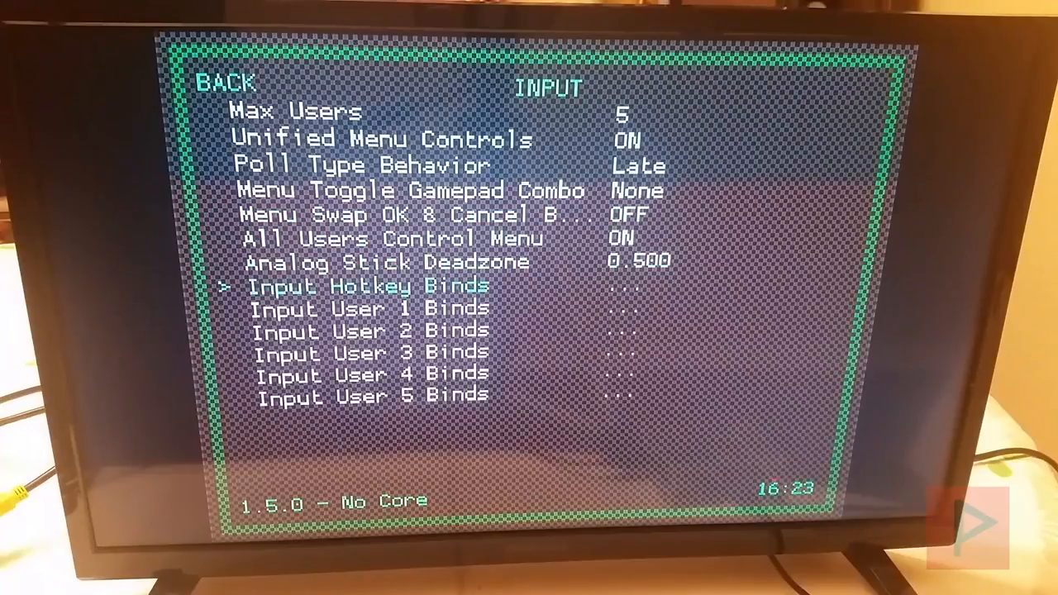
In Input Hotkey Binds, assign controller buttons to the Load state and Save state hotkeys.
{"action": "left_click", "coordinate": [356, 284]}
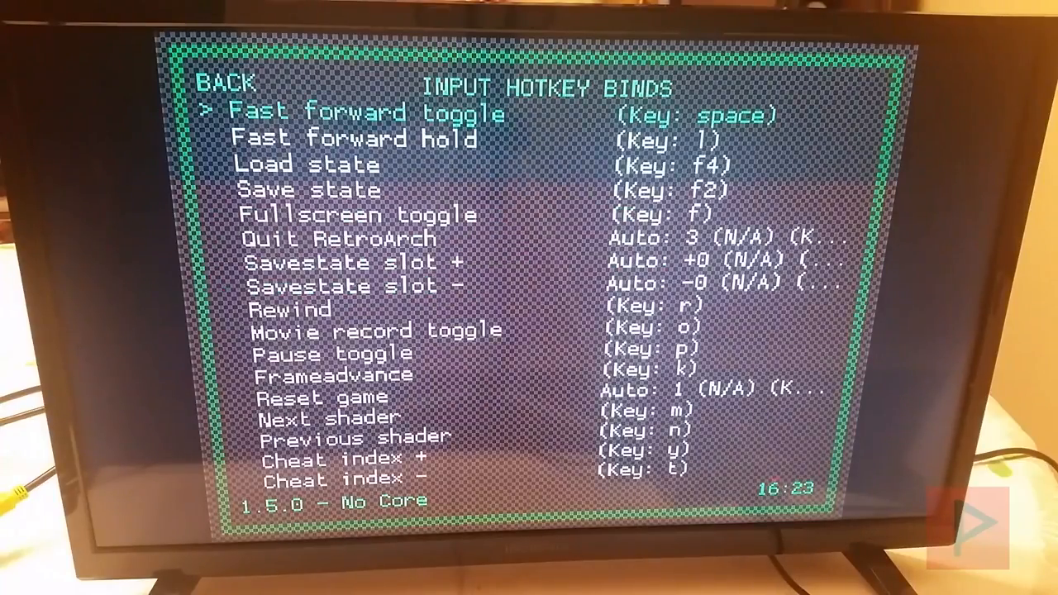
{"action": "key", "text": "down"}
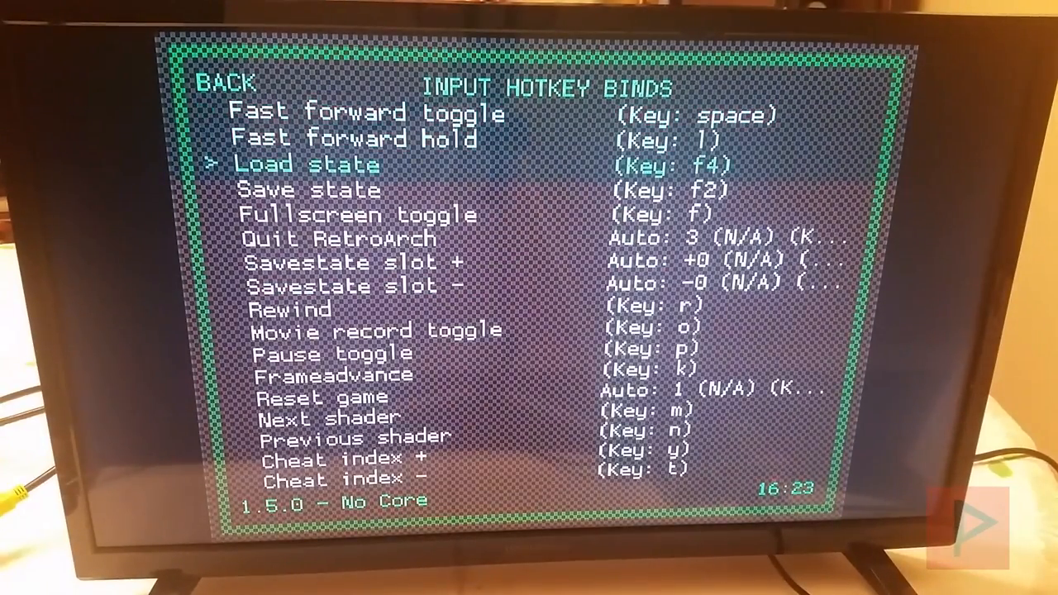
{"action": "key", "text": "down"}
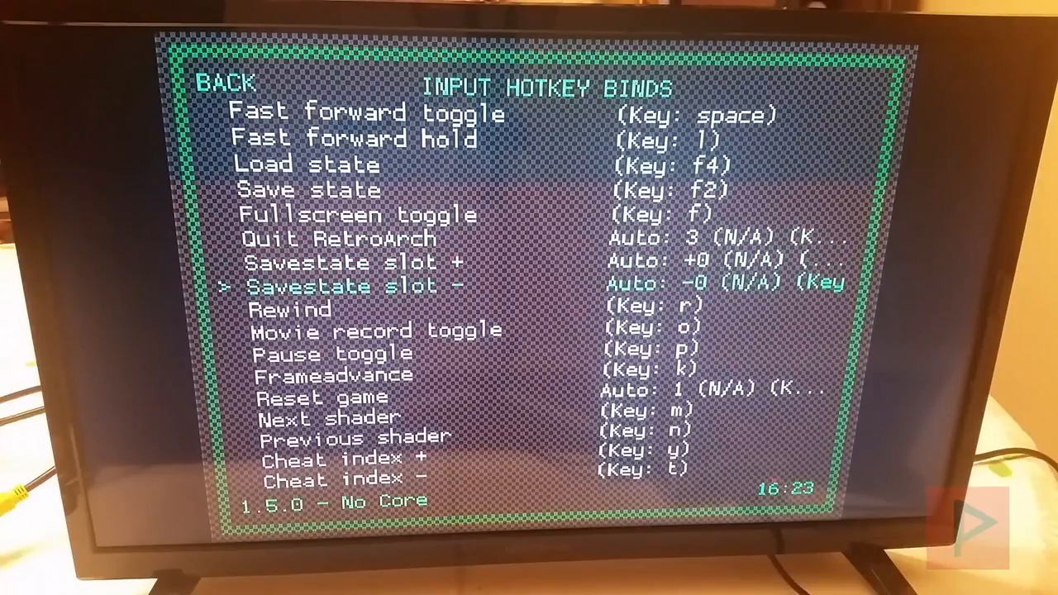
{"action": "key", "text": "up"}
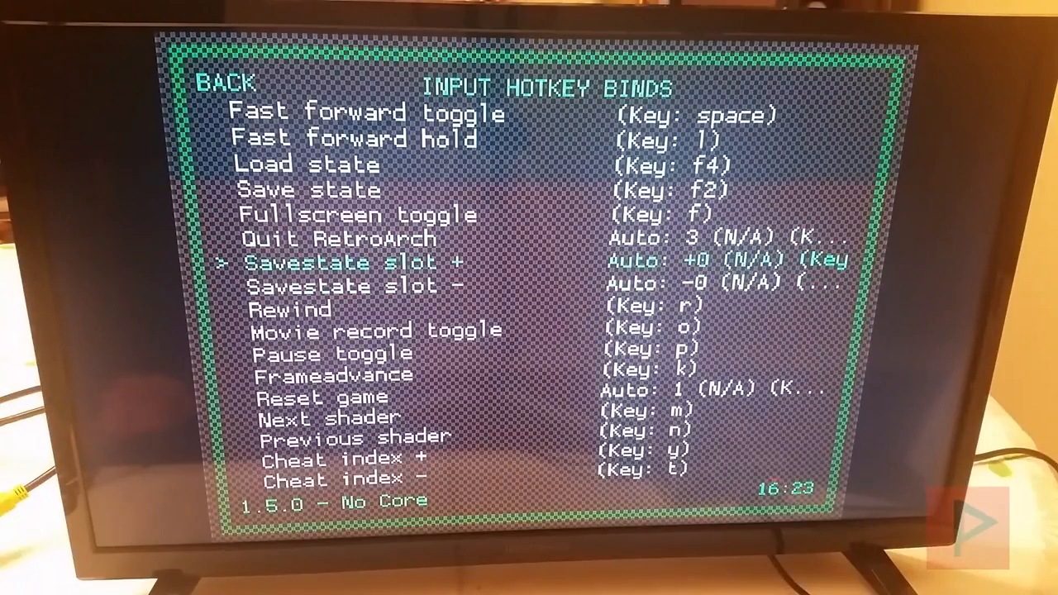
{"action": "key", "text": "up"}
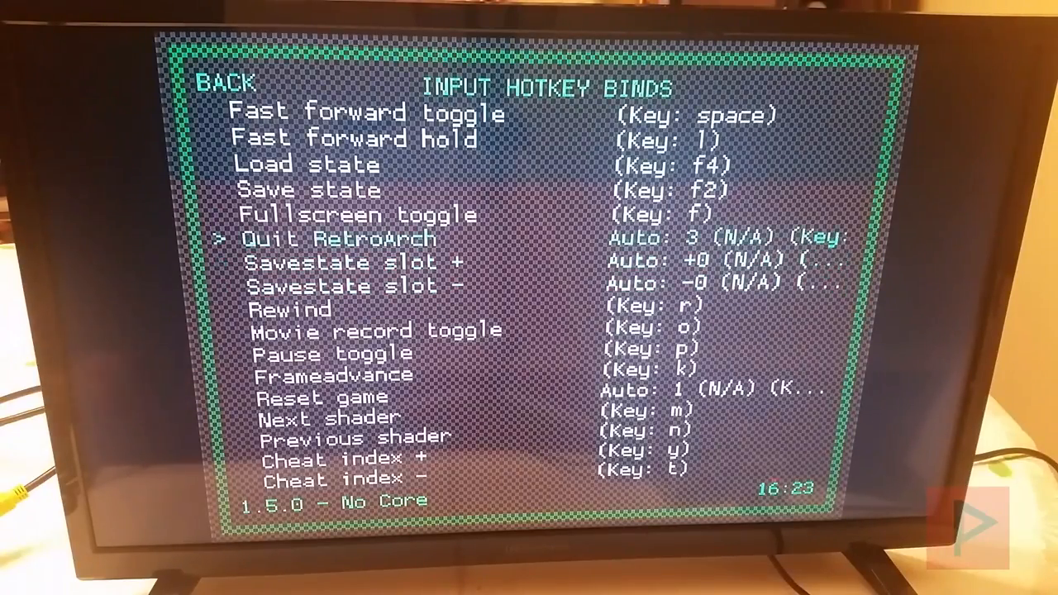
{"action": "key", "text": "up"}
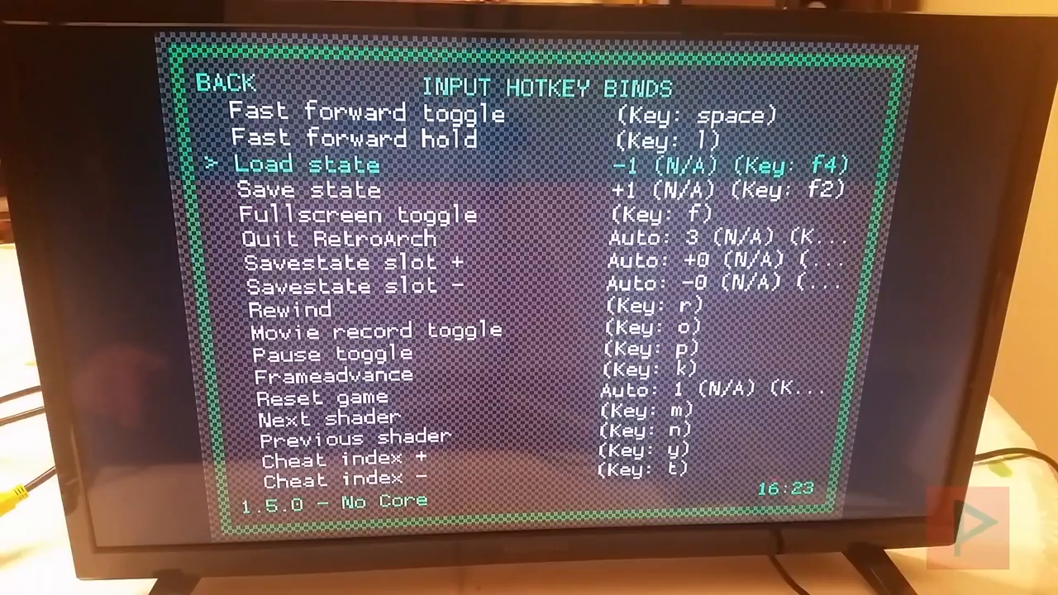
{"action": "key", "text": "down"}
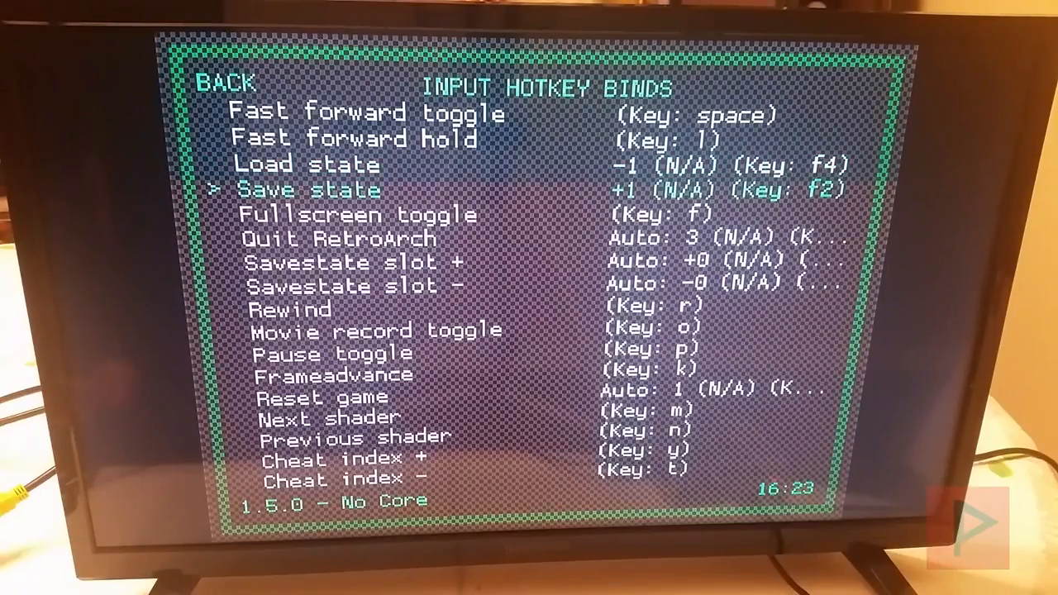
{"action": "key", "text": "down"}
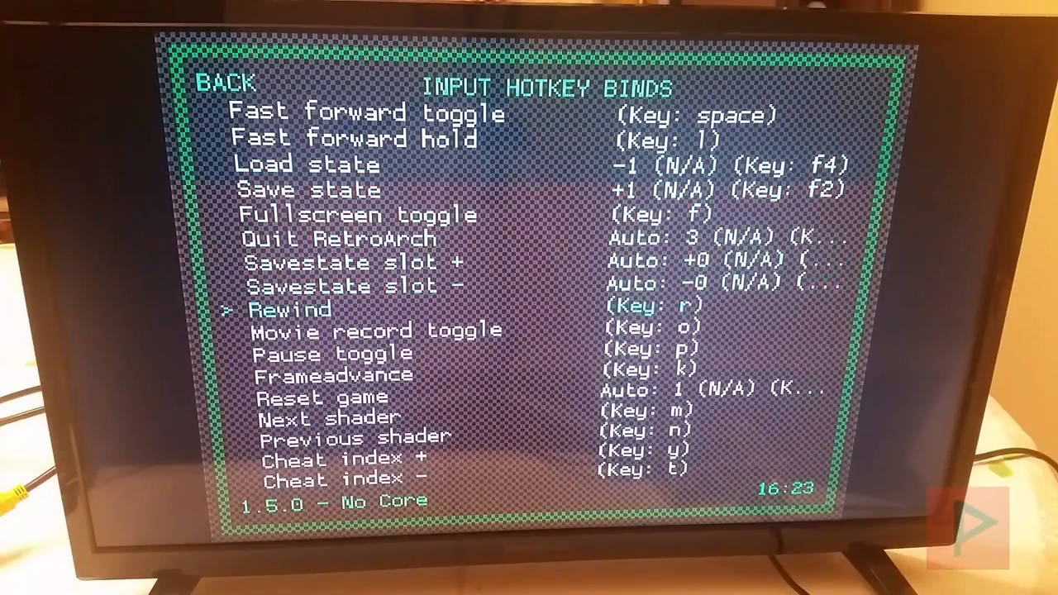
{"action": "scroll", "scroll_direction": "down", "scroll_amount": 3}
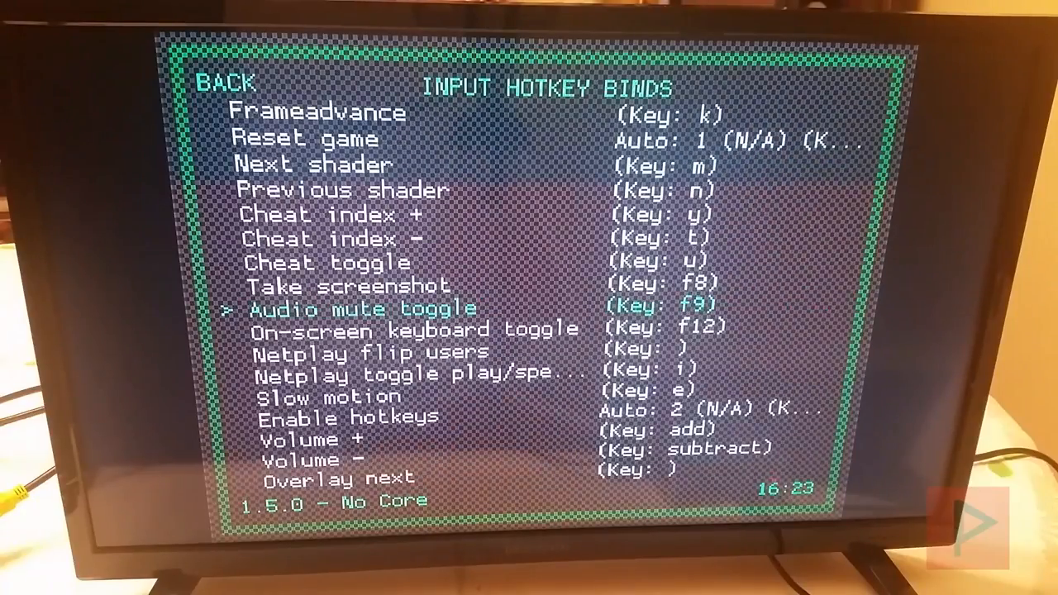
Leave RetroArch and move through the RetroPie configuration list to launch RETROPIE SETUP.
{"action": "scroll", "scroll_direction": "down", "scroll_amount": 3}
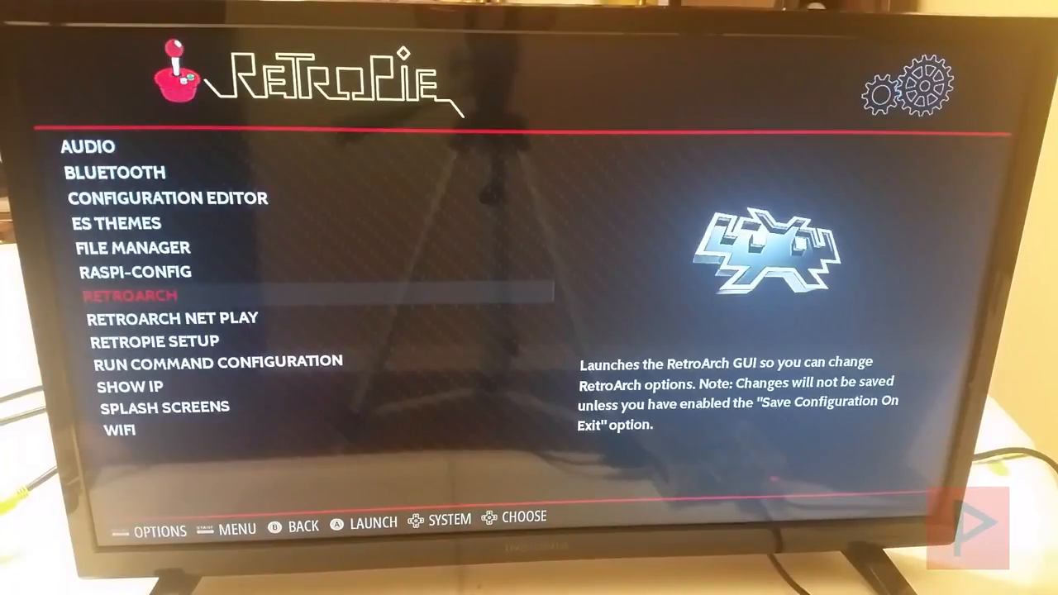
{"action": "key", "text": "Up"}
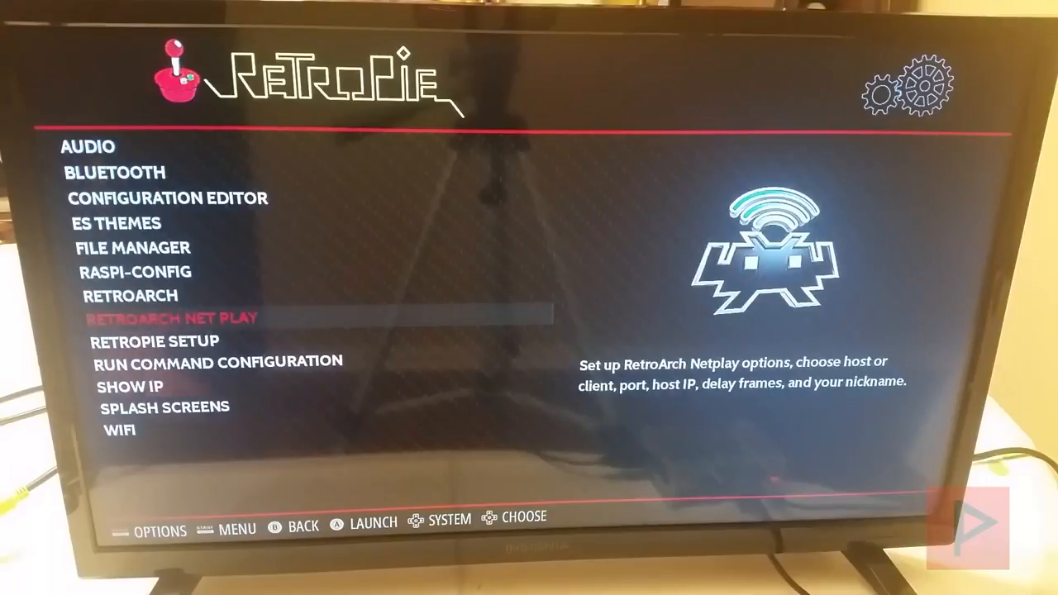
{"action": "key", "text": "Up"}
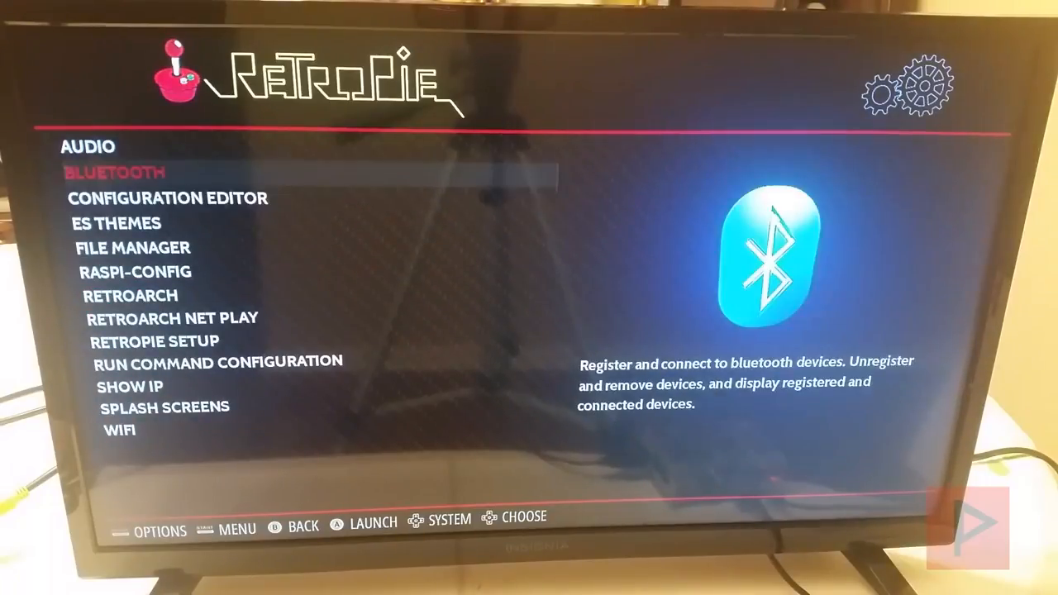
{"action": "key", "text": "Up"}
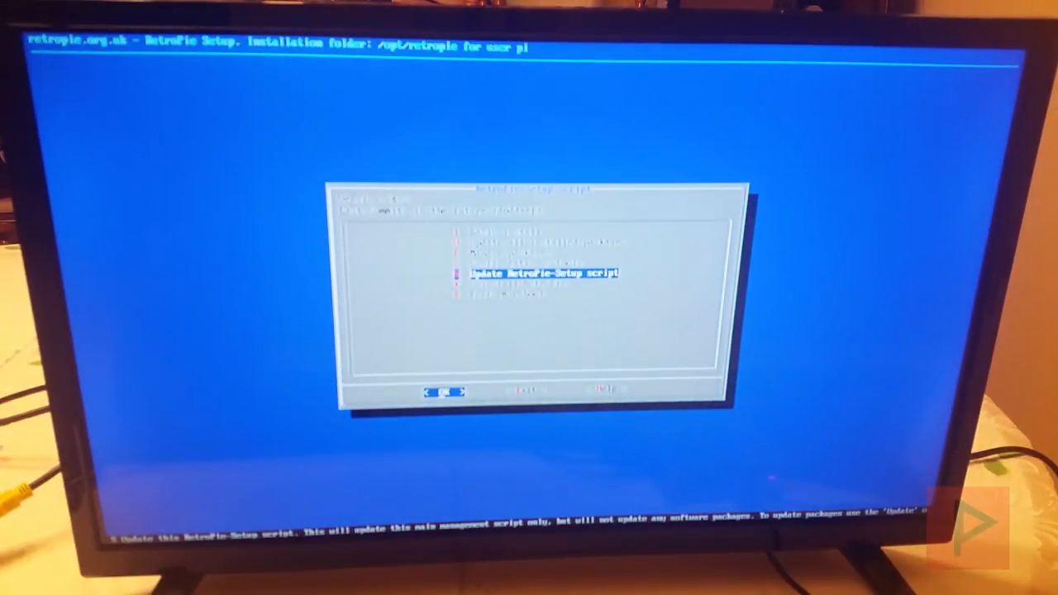
Browse the RetroPie-Setup menu past package management and exit toward the TV input list.
{"action": "key", "text": "up"}
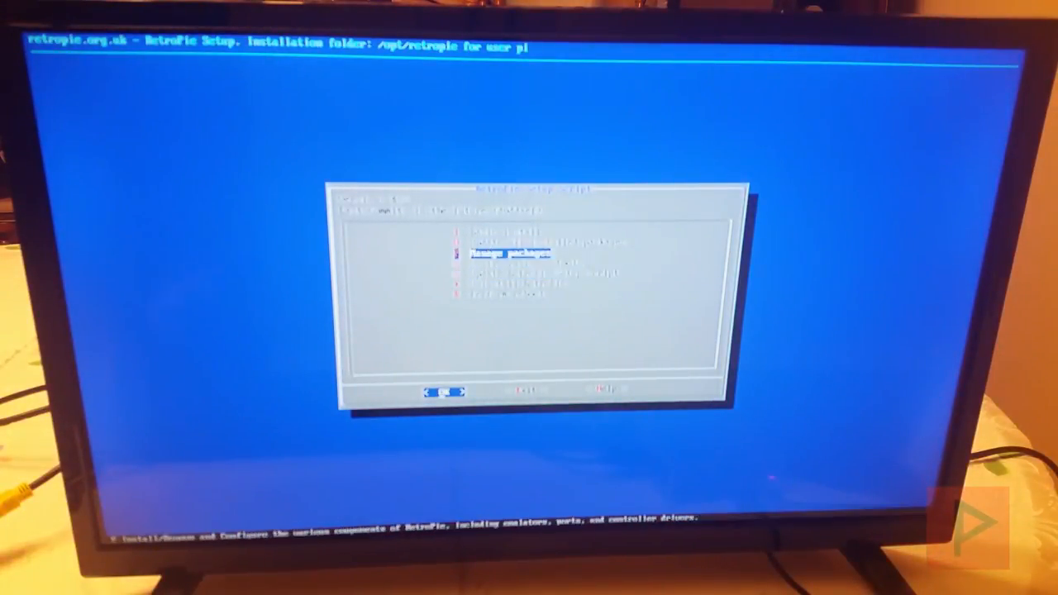
{"action": "key", "text": "up"}
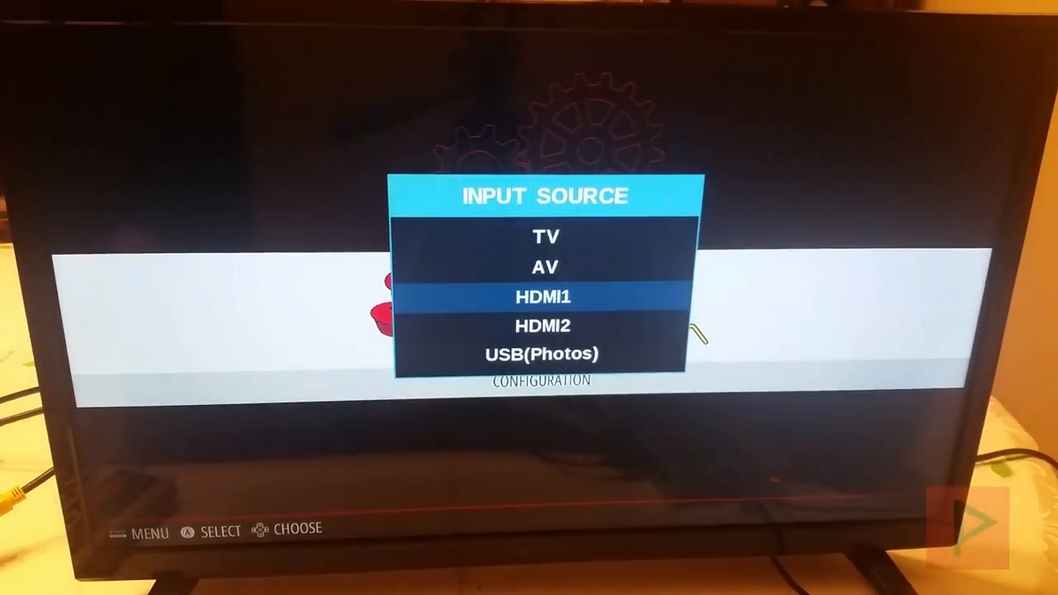
Switch the TV to the computer, dismiss the image write notice and add a new folder on STUFF (E:).
{"action": "key", "text": "Down"}
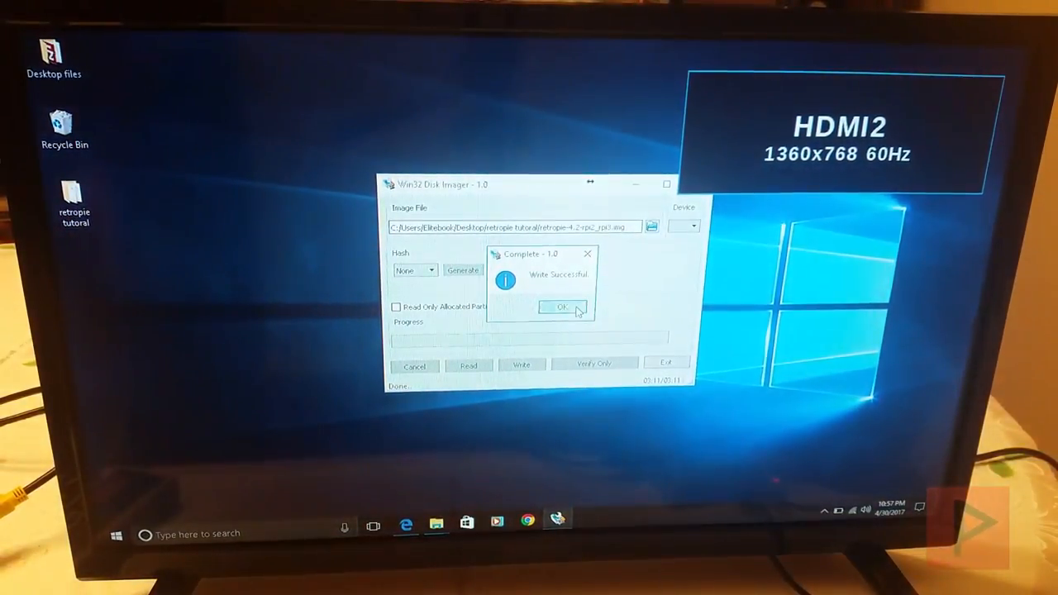
{"action": "left_click", "coordinate": [562, 306]}
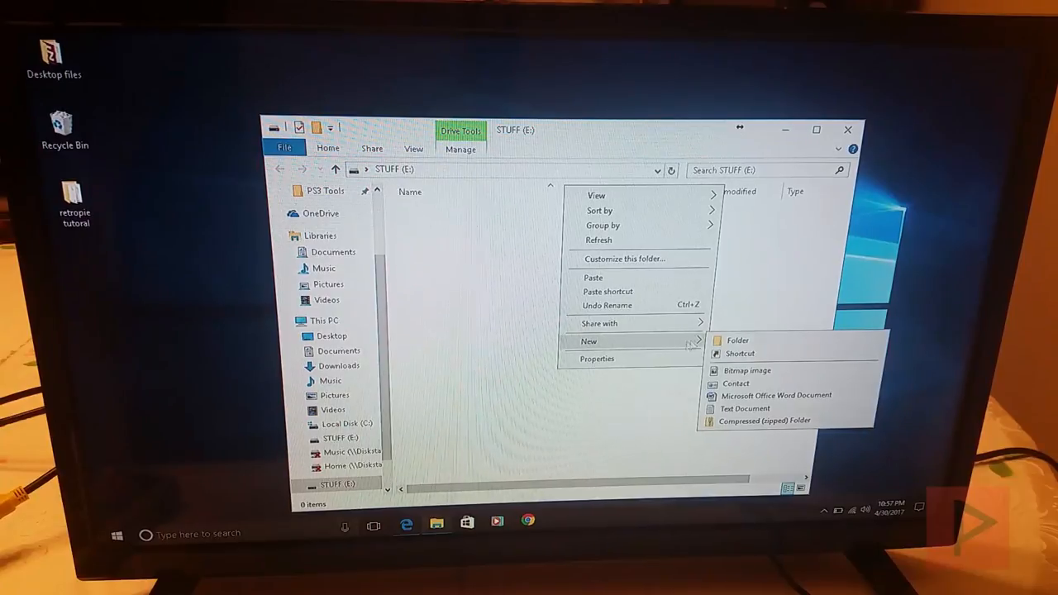
{"action": "left_click", "coordinate": [737, 340]}
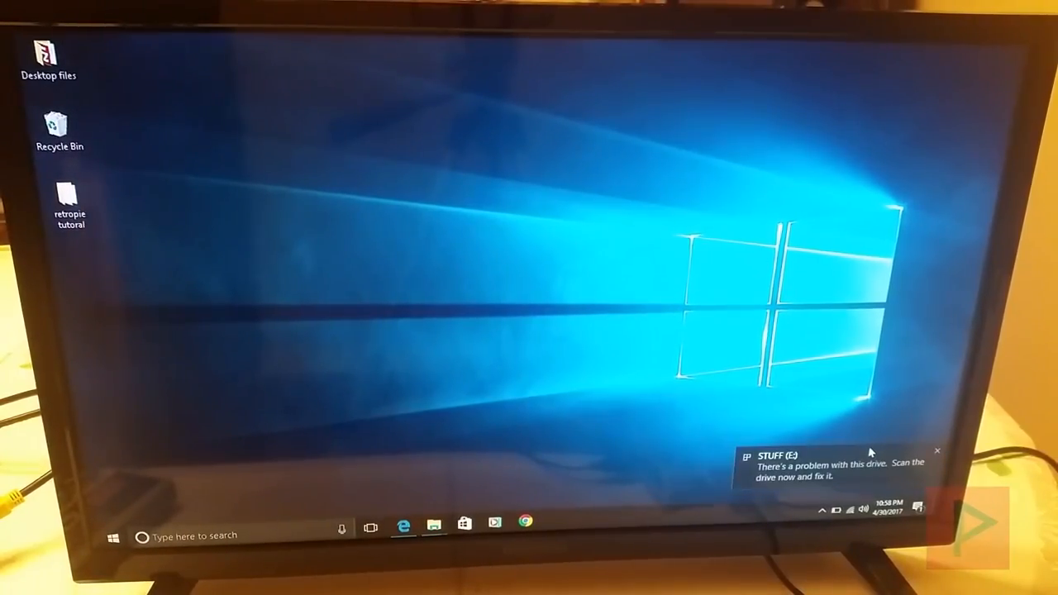
Scan and fix the STUFF (E:) drive from the problem notice and dismiss the no-errors result.
{"action": "left_click", "coordinate": [826, 463]}
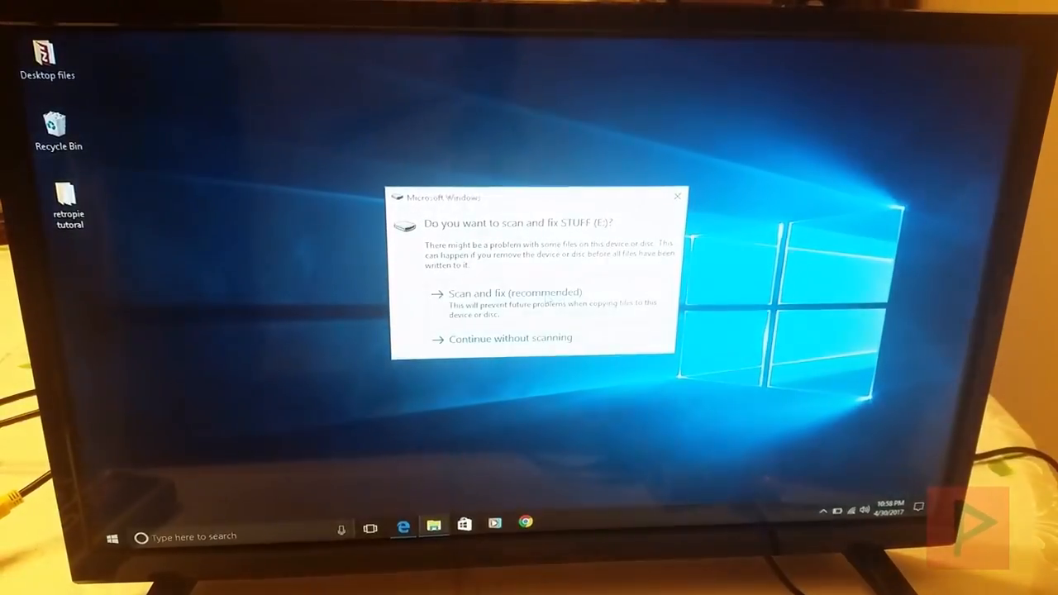
{"action": "left_click", "coordinate": [519, 293]}
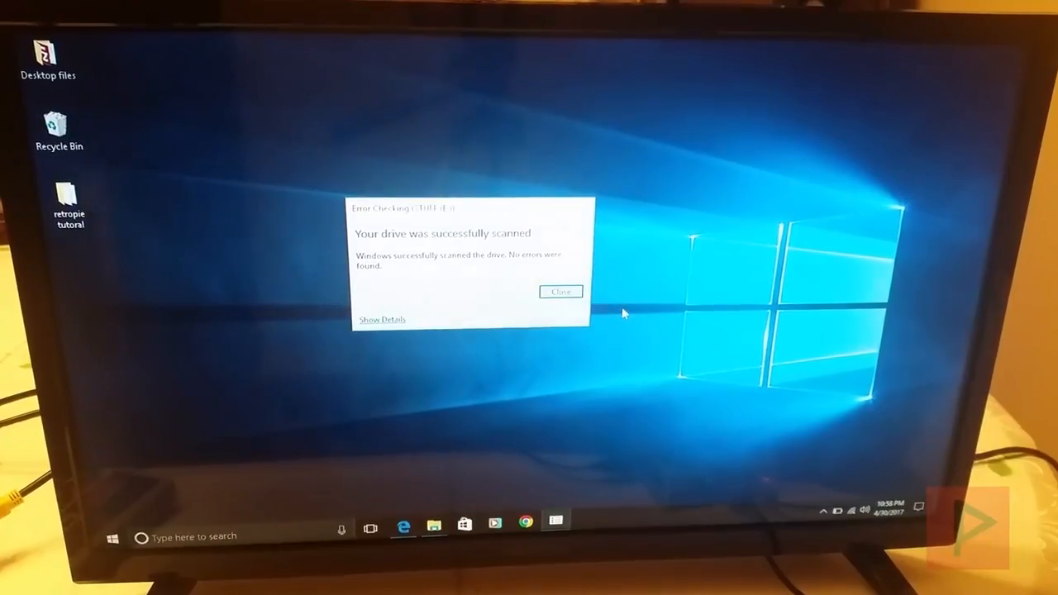
{"action": "left_click", "coordinate": [560, 291]}
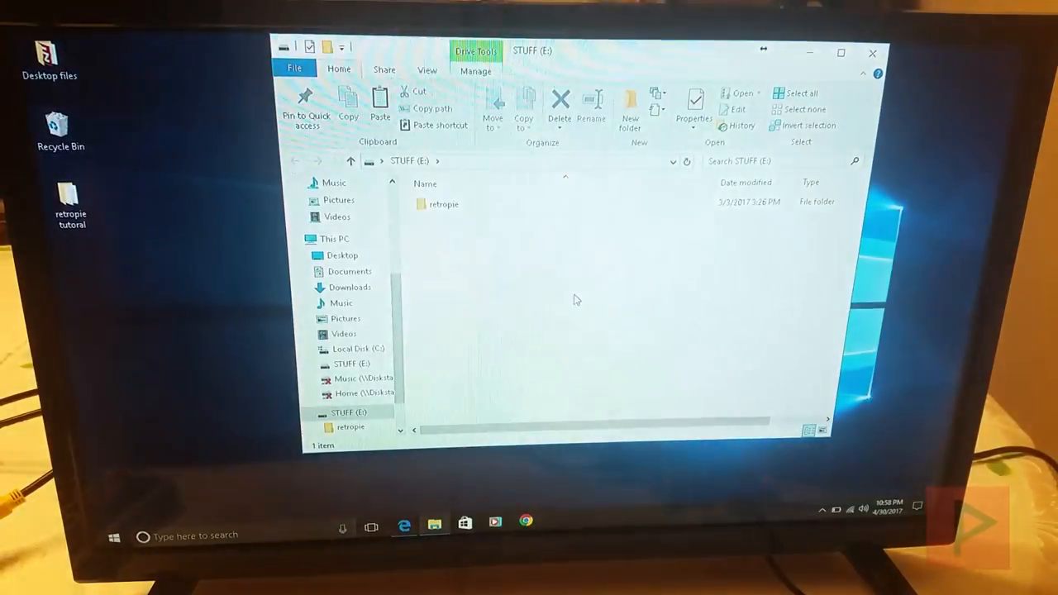
Navigate into retropie > roms > nes on the STUFF drive.
{"action": "double_click", "coordinate": [443, 205]}
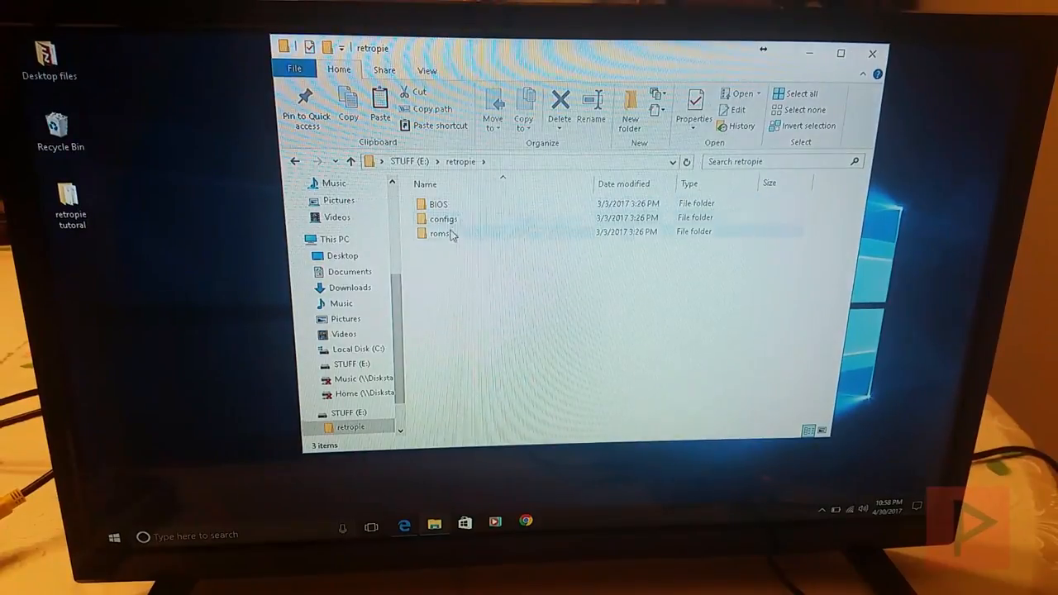
{"action": "left_click", "coordinate": [440, 232]}
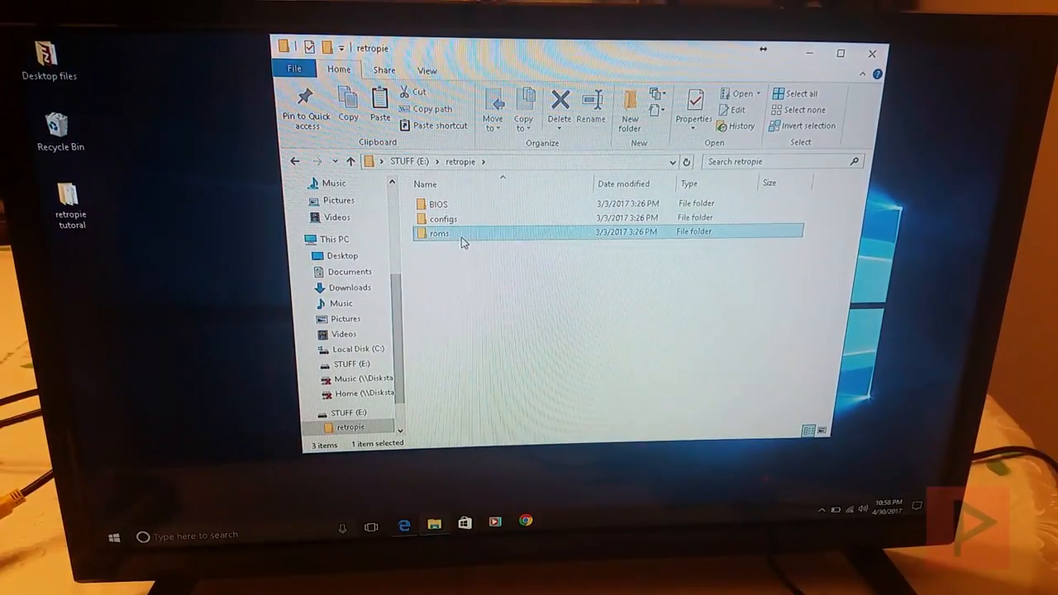
{"action": "double_click", "coordinate": [439, 233]}
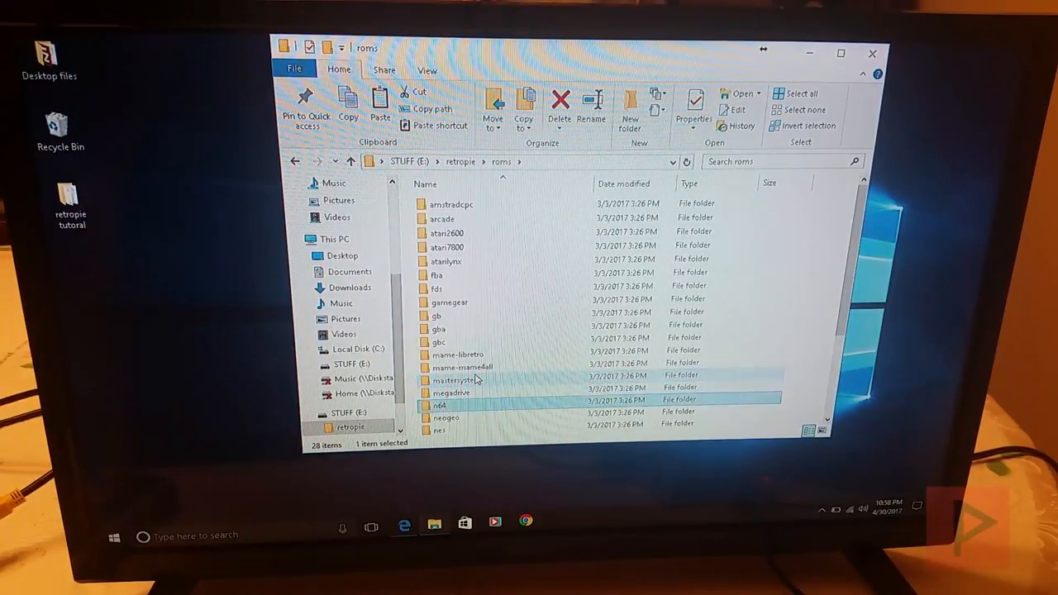
{"action": "double_click", "coordinate": [439, 430]}
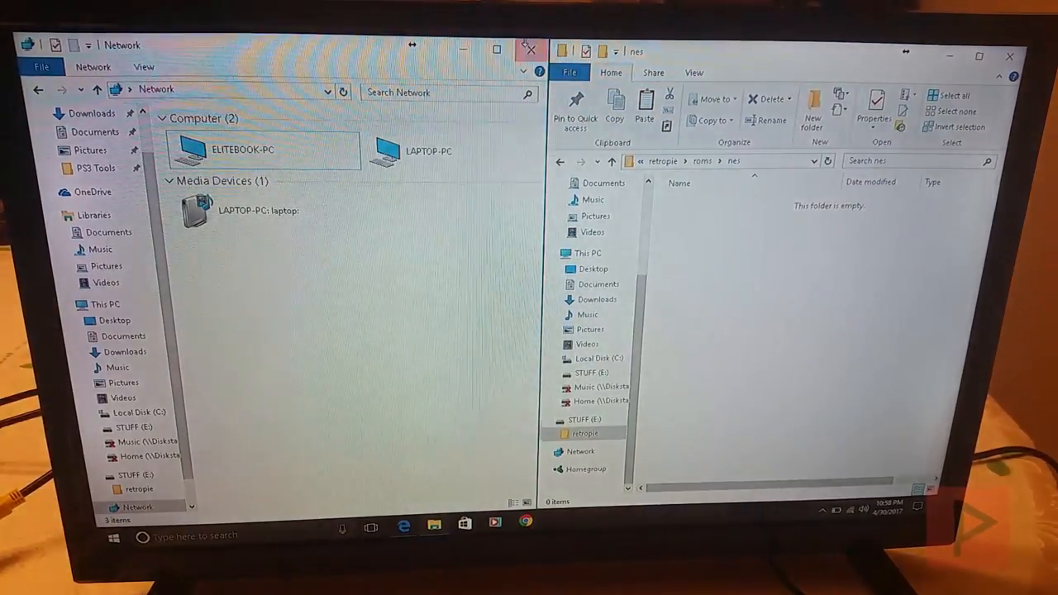
Select the NES ROM files for copying into the nes folder, then close the roms window.
{"action": "left_click", "coordinate": [529, 46]}
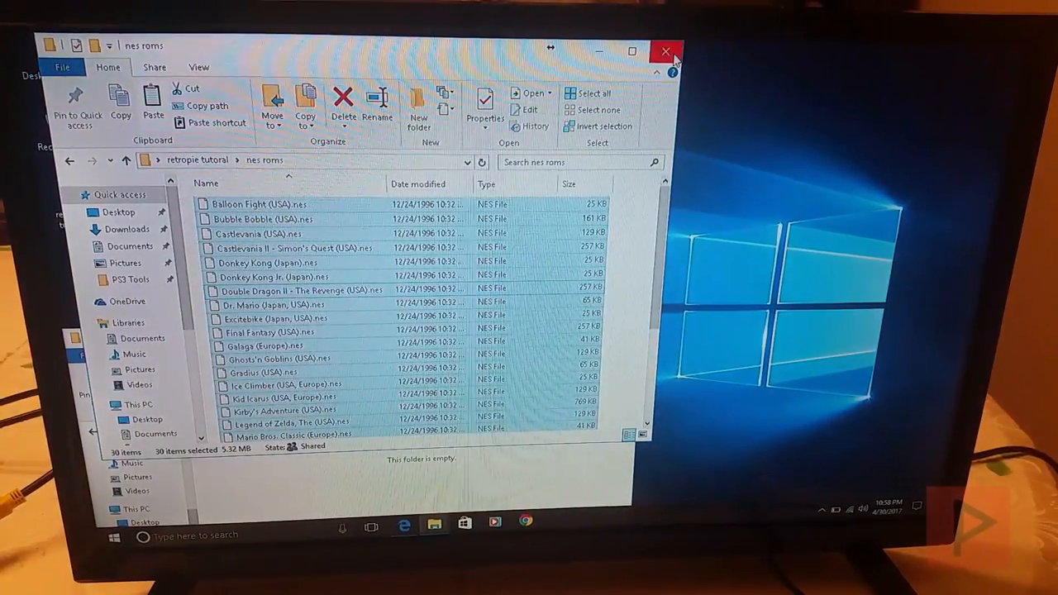
{"action": "left_click", "coordinate": [665, 52]}
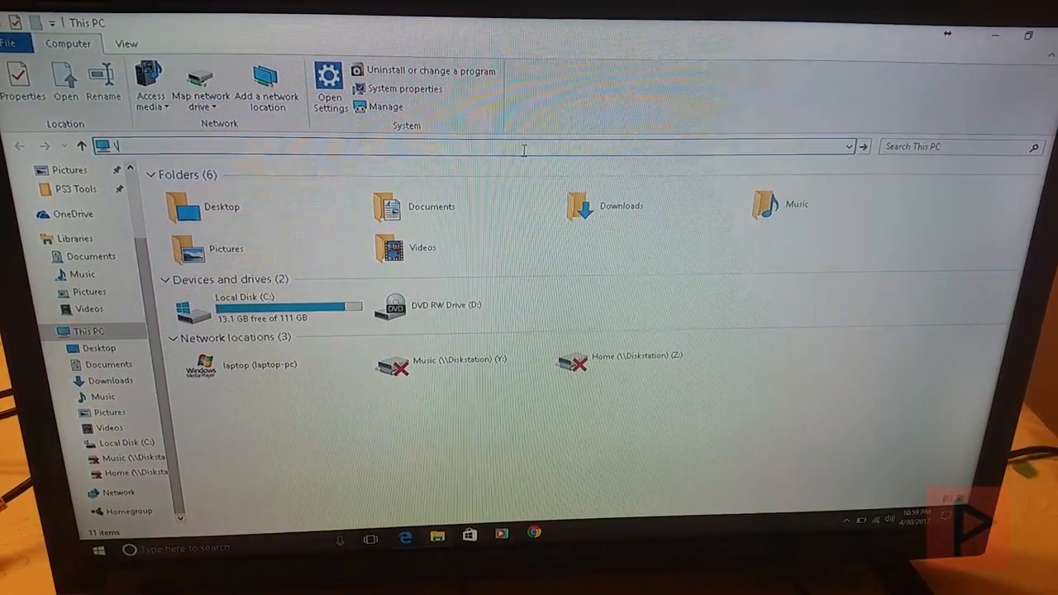
Go to the \\retropie network share and enter its roms > nes folder.
{"action": "type", "text": "\\\\retropie"}
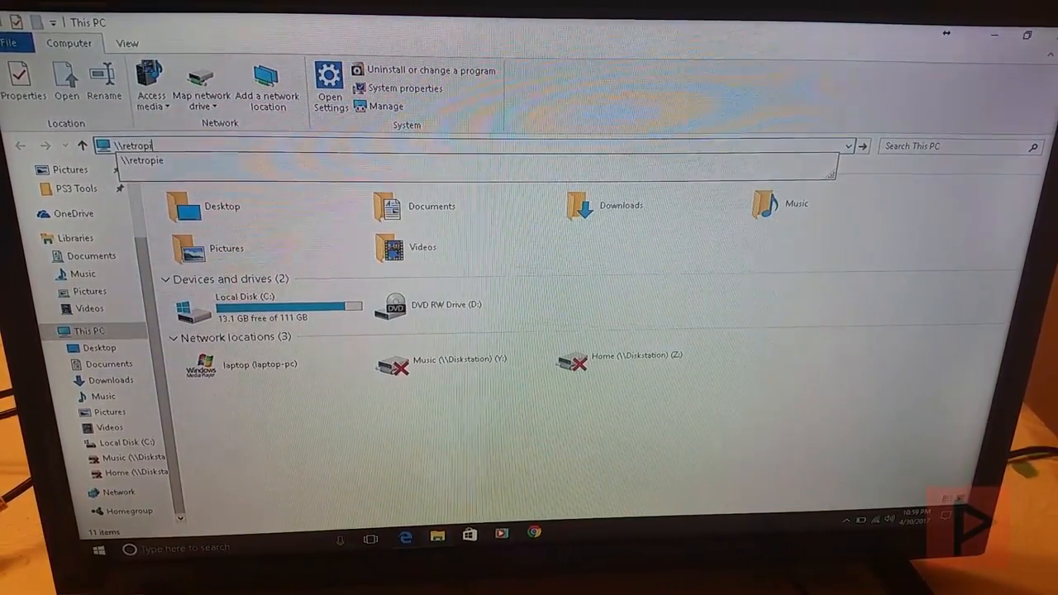
{"action": "key", "text": "Return"}
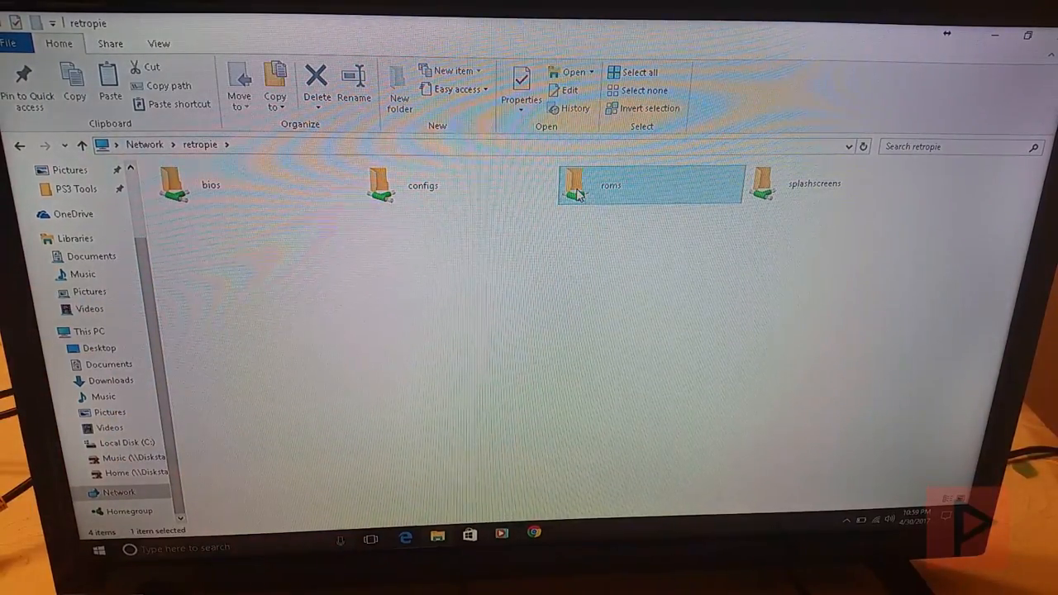
{"action": "double_click", "coordinate": [610, 183]}
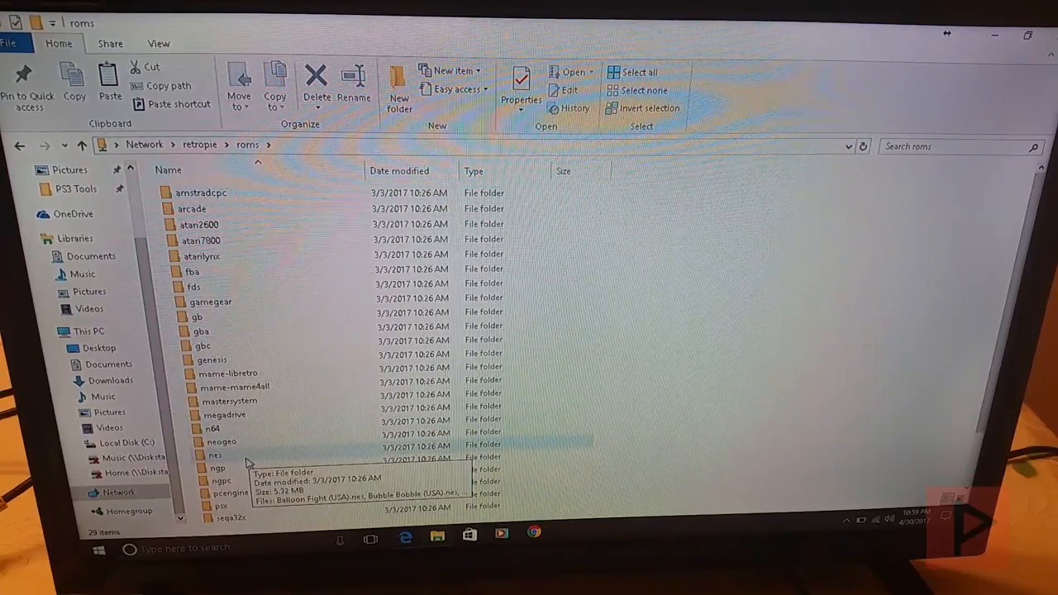
{"action": "double_click", "coordinate": [215, 455]}
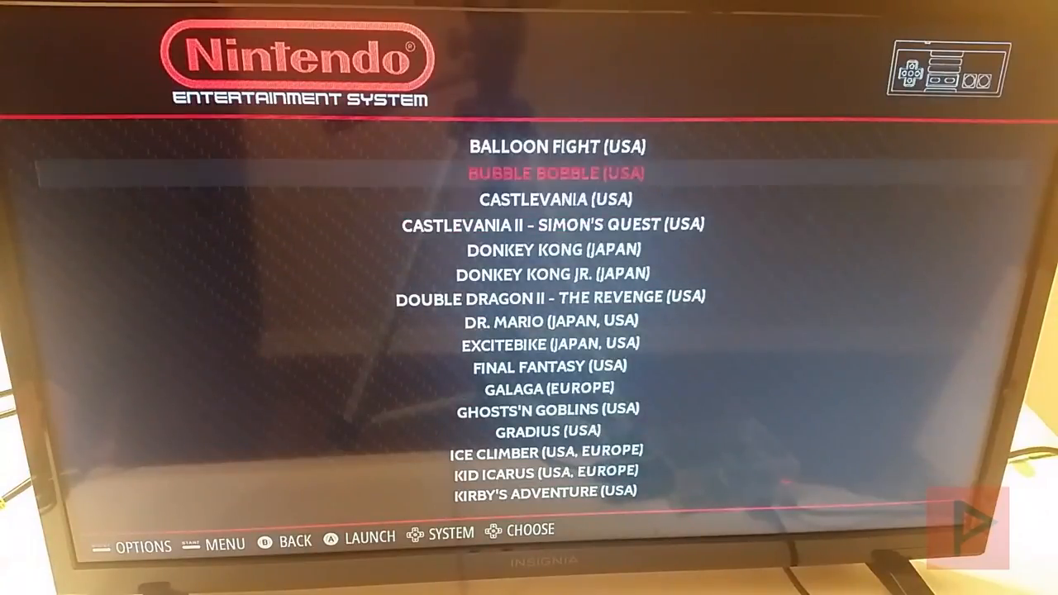
Reach the Scrape Now dialog for the NES system, filtered to missing images.
{"action": "key", "text": "up"}
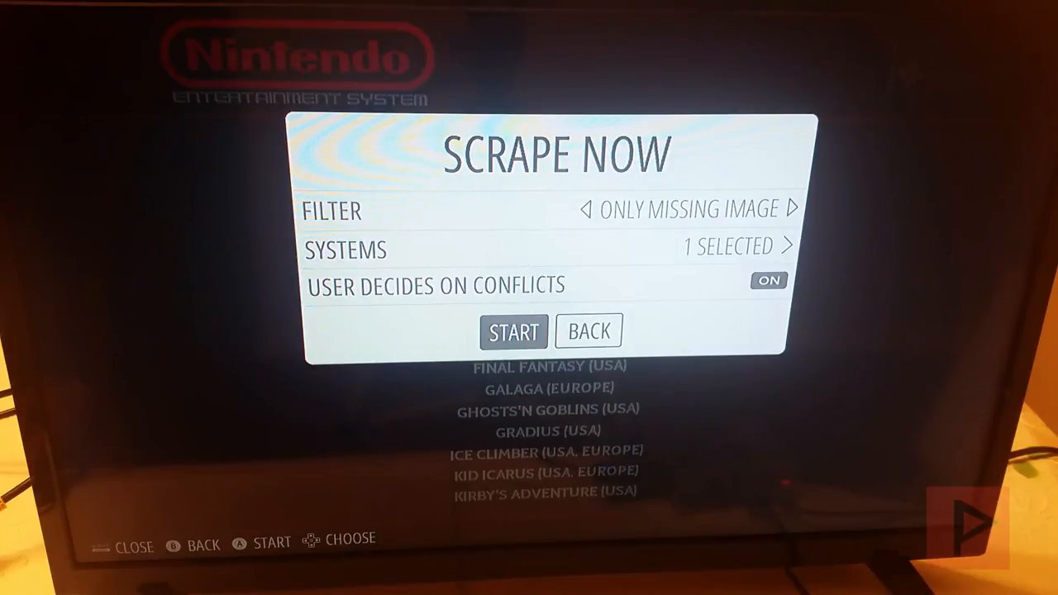
Run the scrape, then browse the NES list to see Castlevania II and Bubble Bobble details.
{"action": "left_click", "coordinate": [513, 330]}
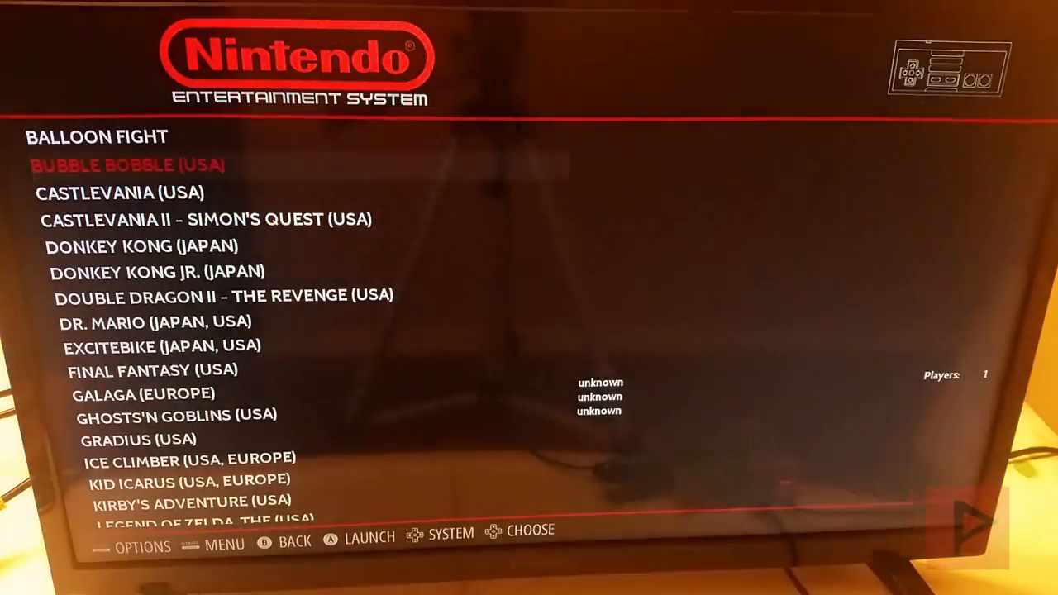
{"action": "key", "text": "up"}
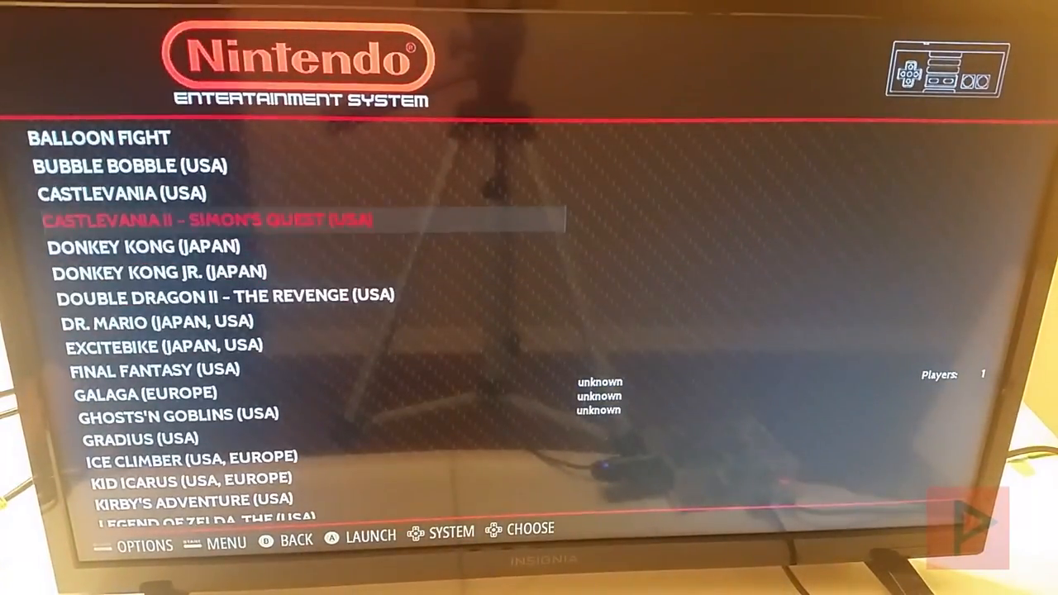
{"action": "key", "text": "up"}
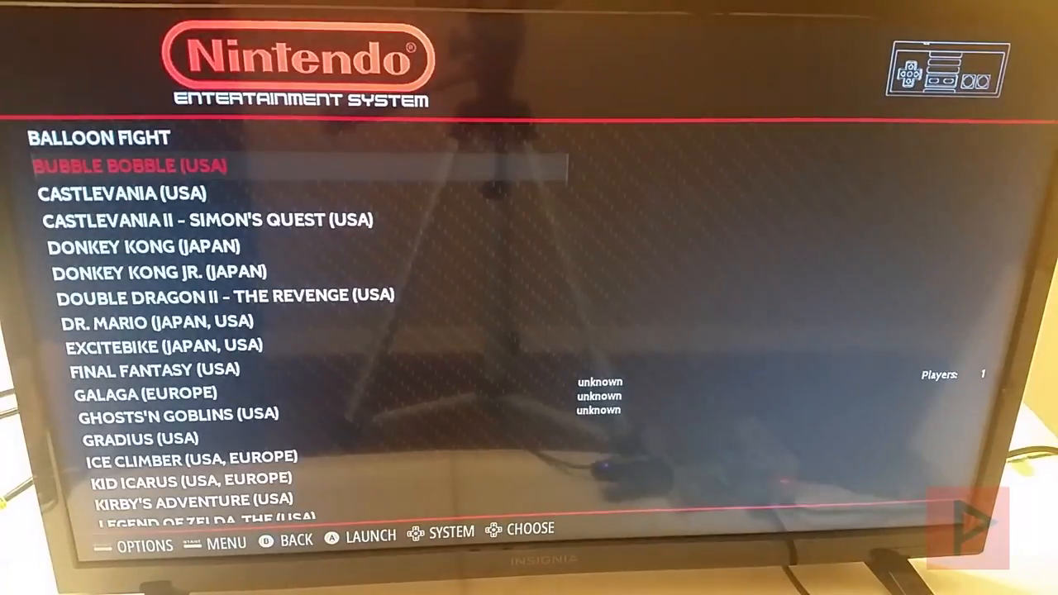